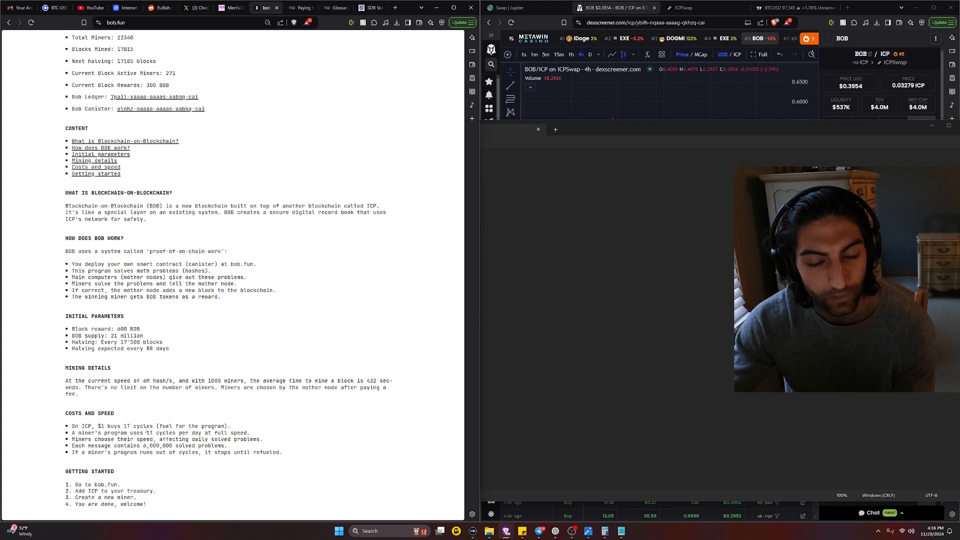
pyautogui.moveTo(370, 8)
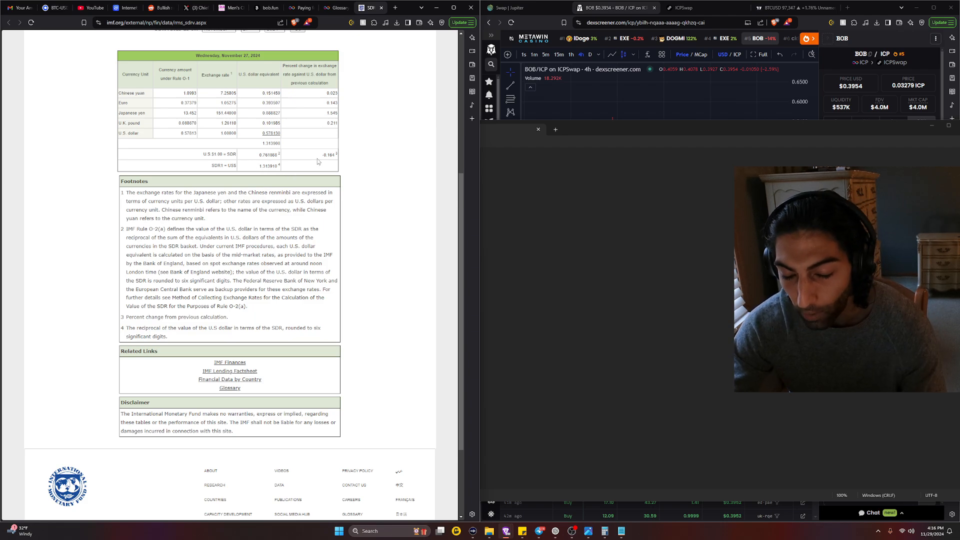
pyautogui.moveTo(335, 8)
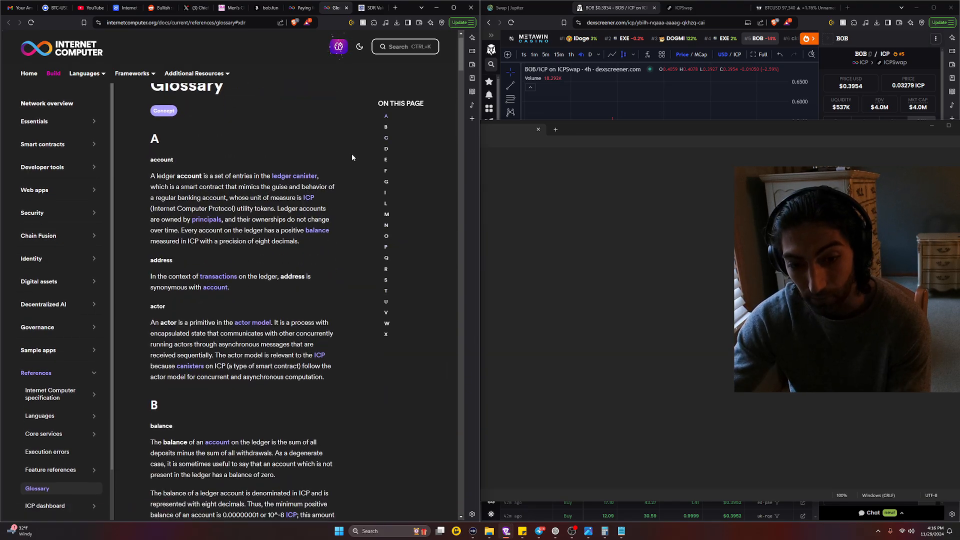
# Step: Review the bob.fun leaderboard, then bring up the X post on BOB's ~$0.60 mining cost
pyautogui.scroll(-3)
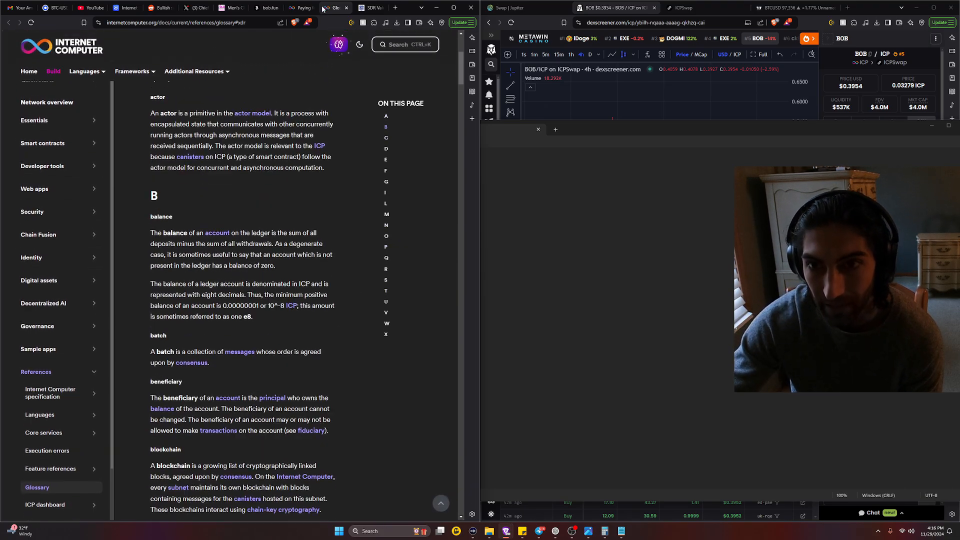
pyautogui.click(268, 8)
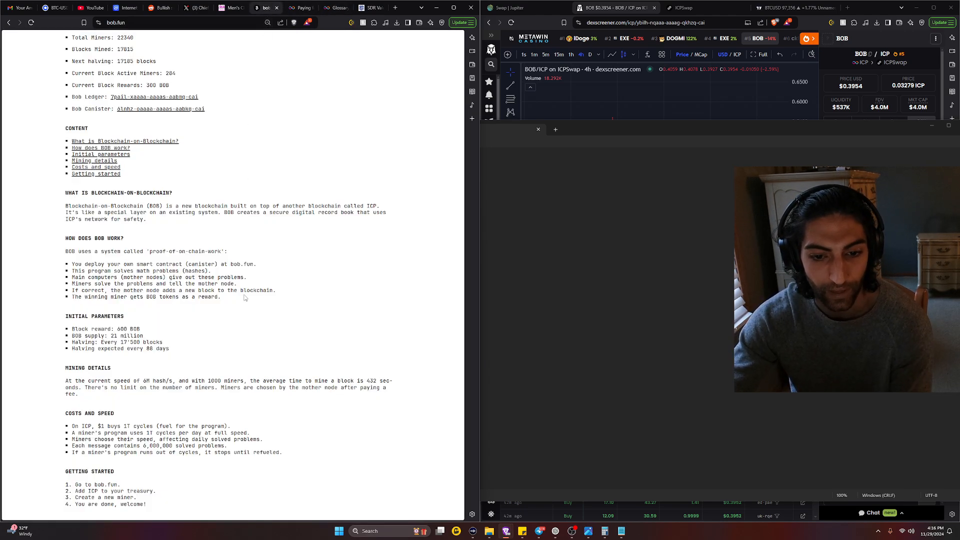
pyautogui.moveTo(98, 426); pyautogui.dragTo(152, 426)
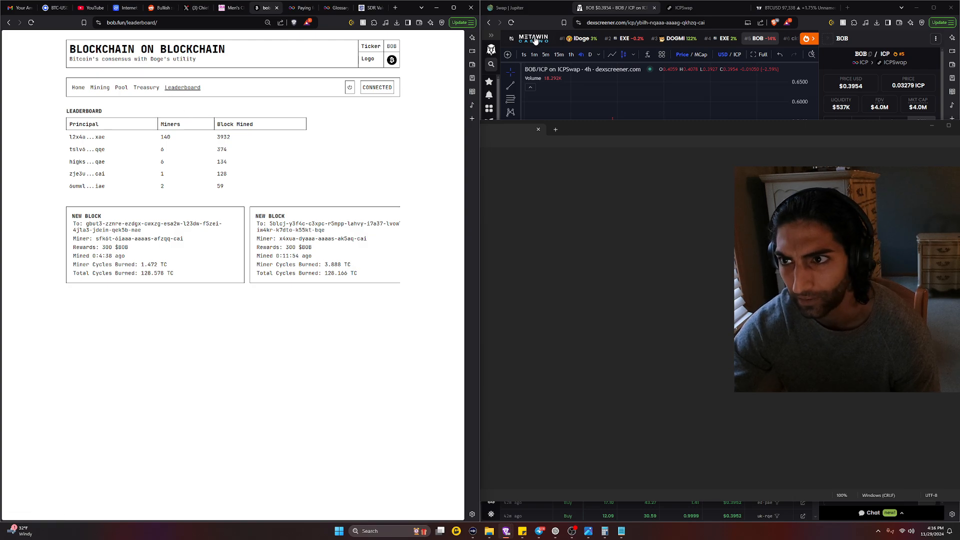
pyautogui.moveTo(285, 9)
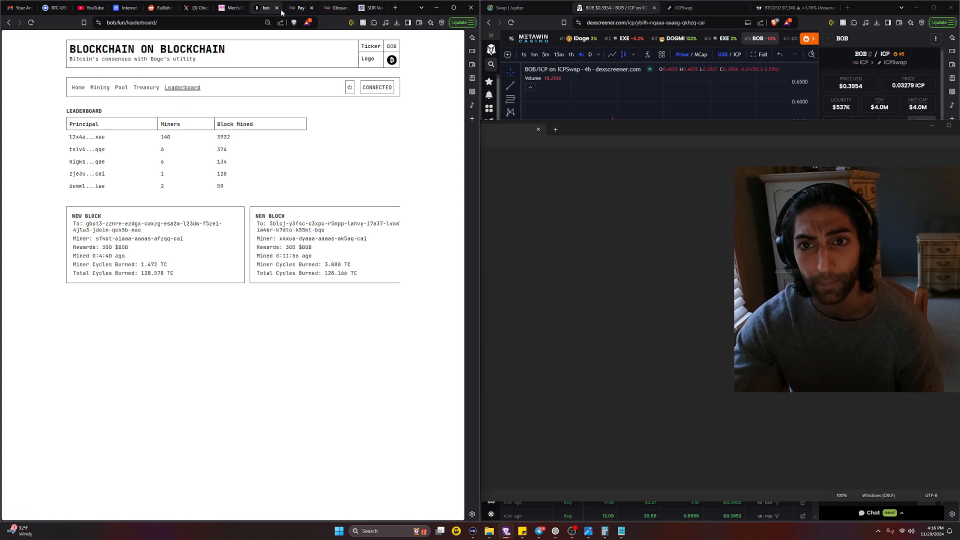
pyautogui.click(178, 8)
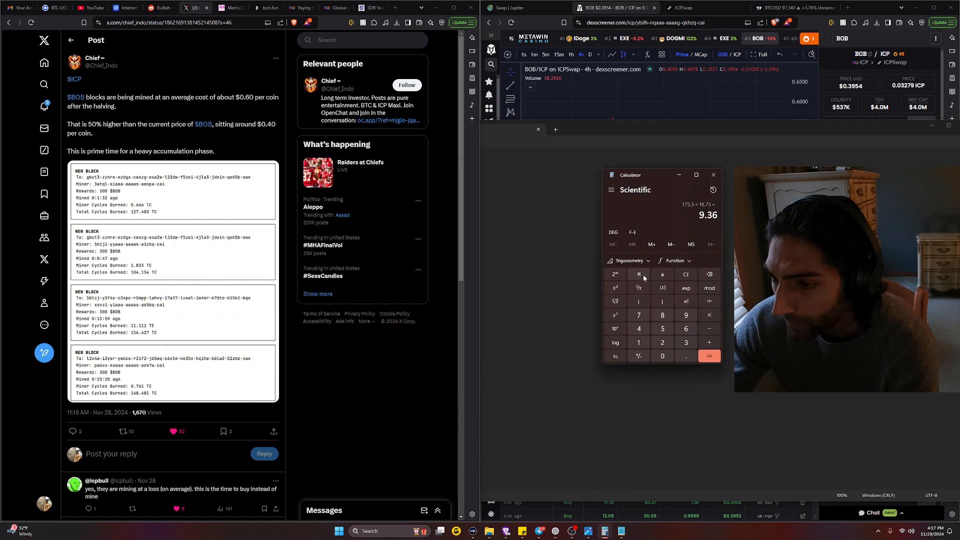
# Step: Work out 130 × 1.35 = 175.5, then 175.5 ÷ 300 = 0.585 per coin
pyautogui.click(685, 274)
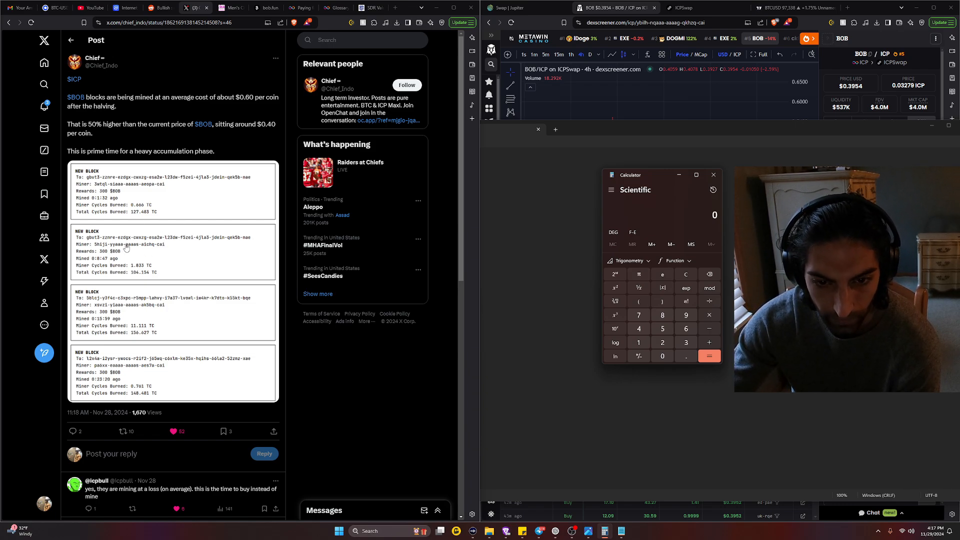
pyautogui.moveTo(145, 339)
pyautogui.write('1.35')
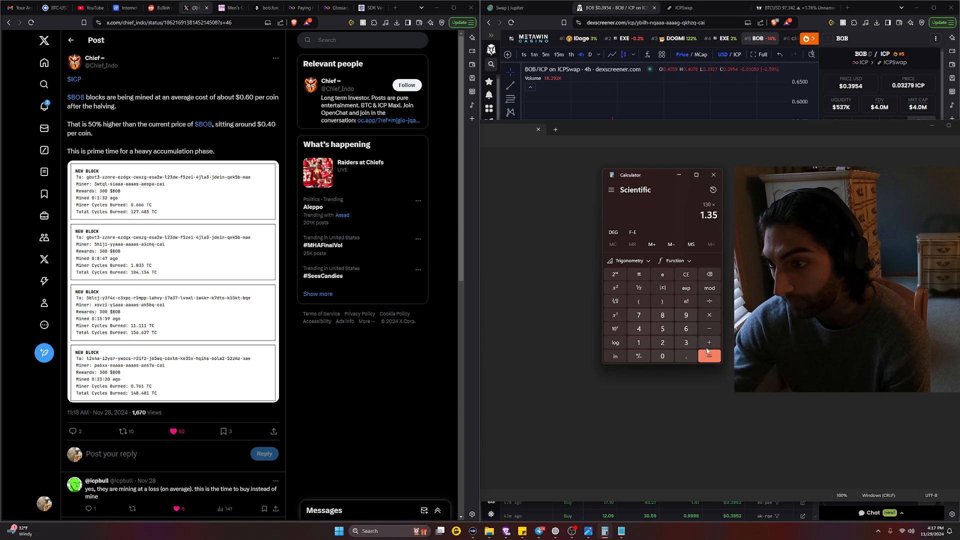
pyautogui.click(709, 356)
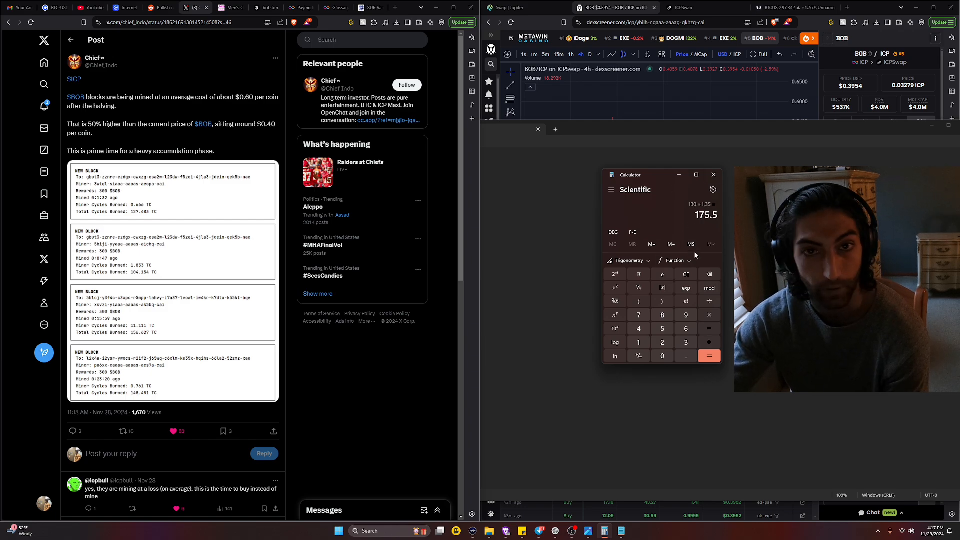
pyautogui.click(685, 342)
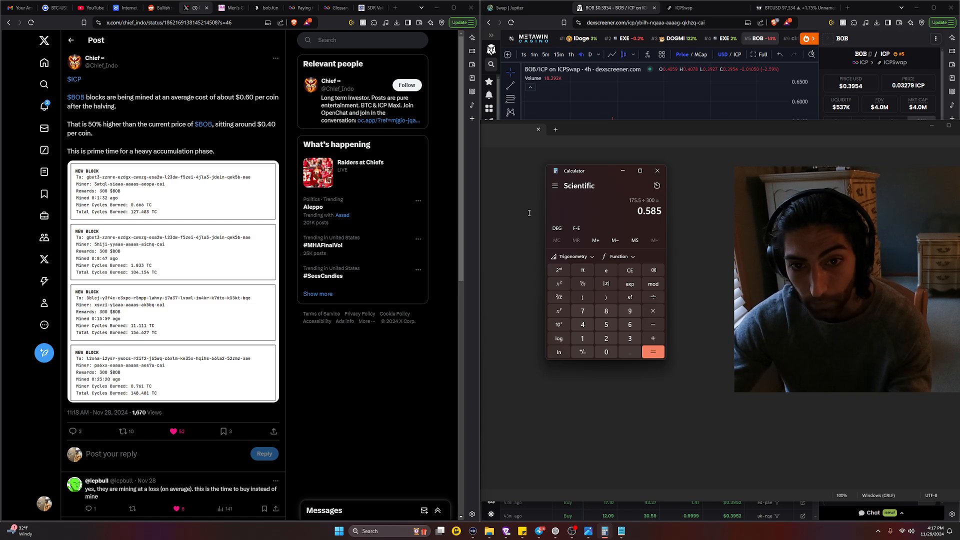
pyautogui.moveTo(595, 213)
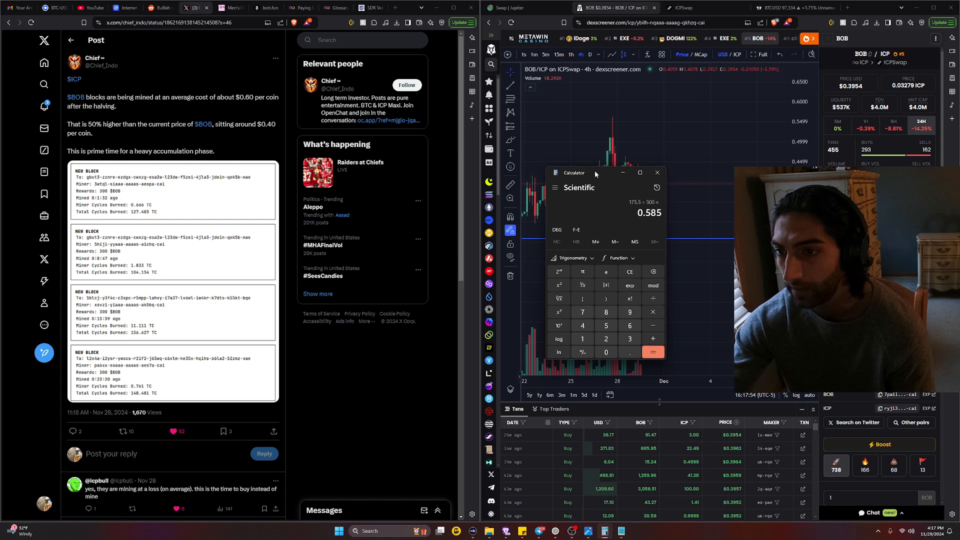
# Step: Move Calculator aside so the BOB/ICP chart is clear for sketching the projected curve
pyautogui.moveTo(594, 173); pyautogui.dragTo(296, 158)
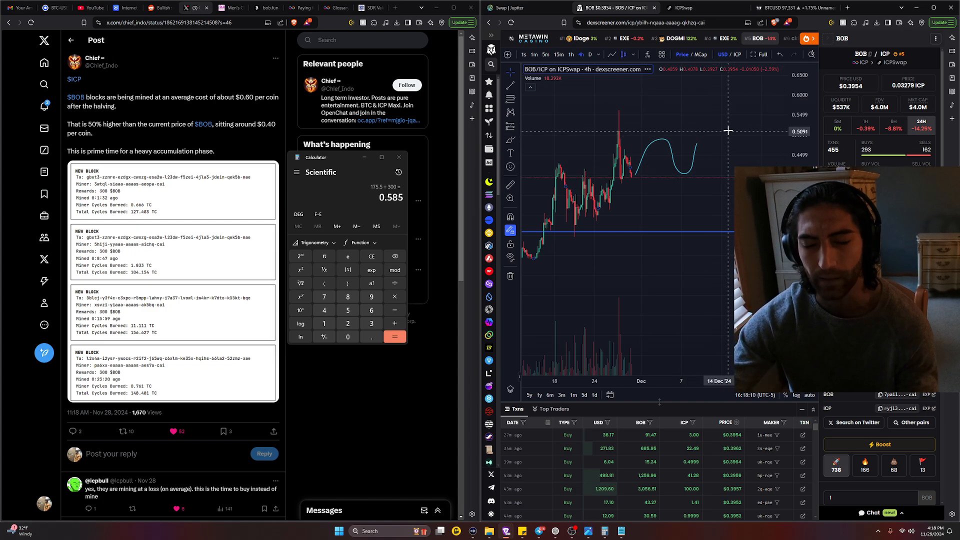
pyautogui.moveTo(724, 108)
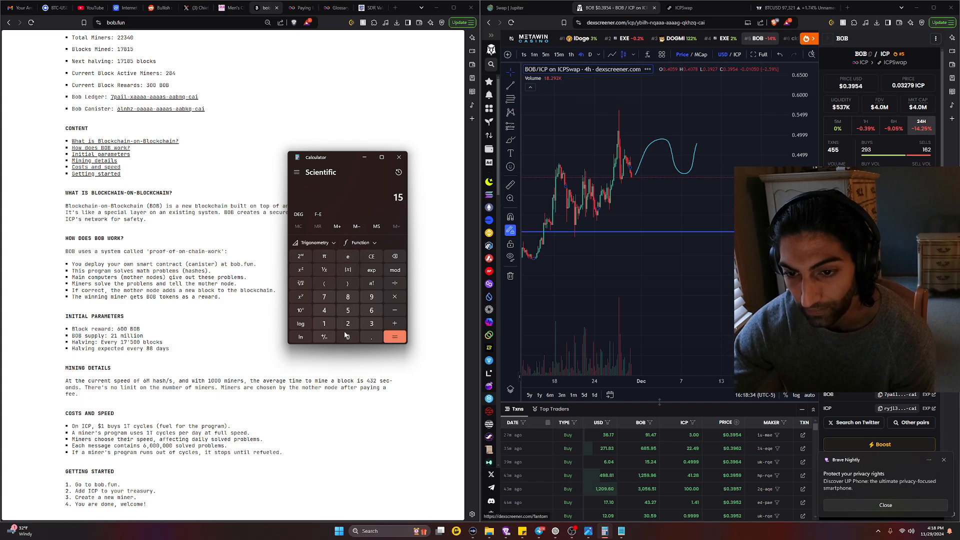
# Step: Work out 135 ÷ 300 = 0.45 as a new per-coin estimate
pyautogui.click(371, 296)
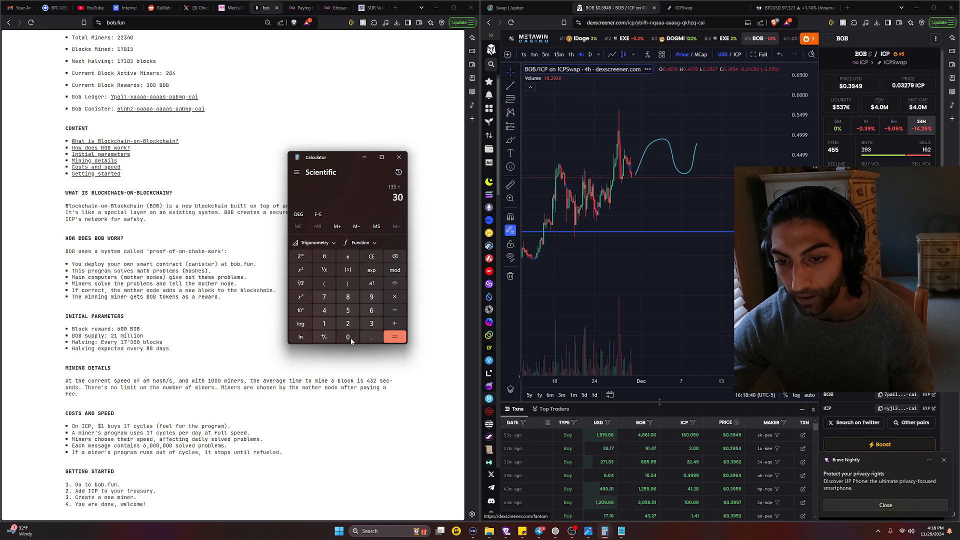
pyautogui.click(394, 336)
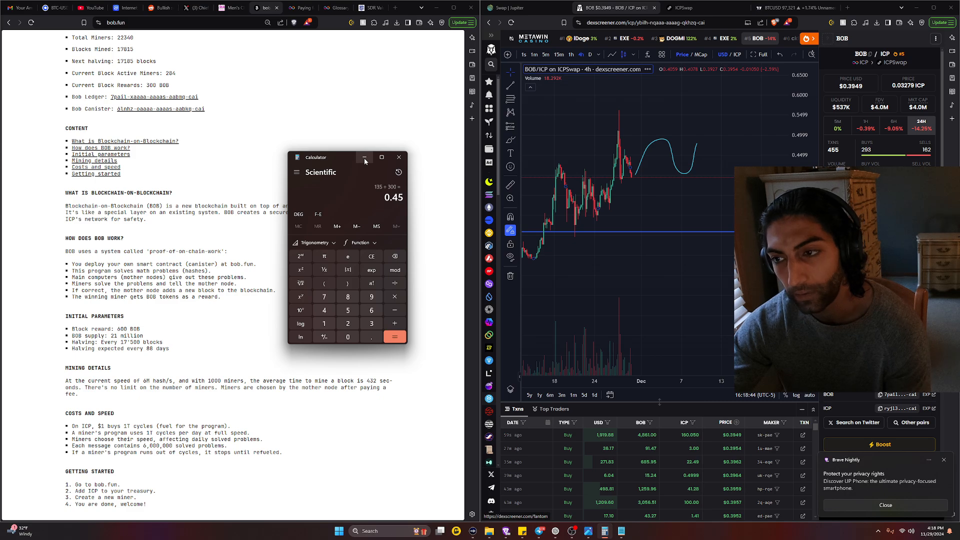
pyautogui.moveTo(364, 158)
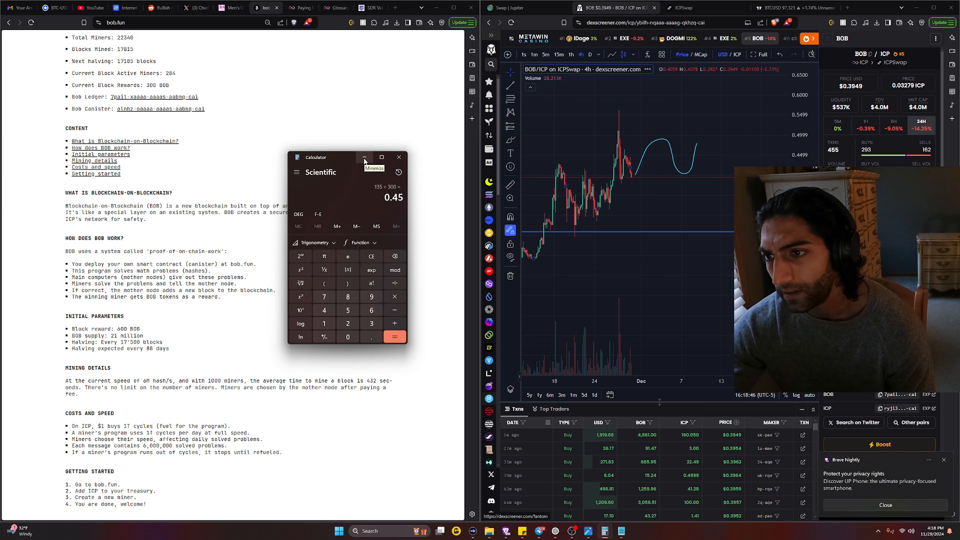
pyautogui.moveTo(764, 148)
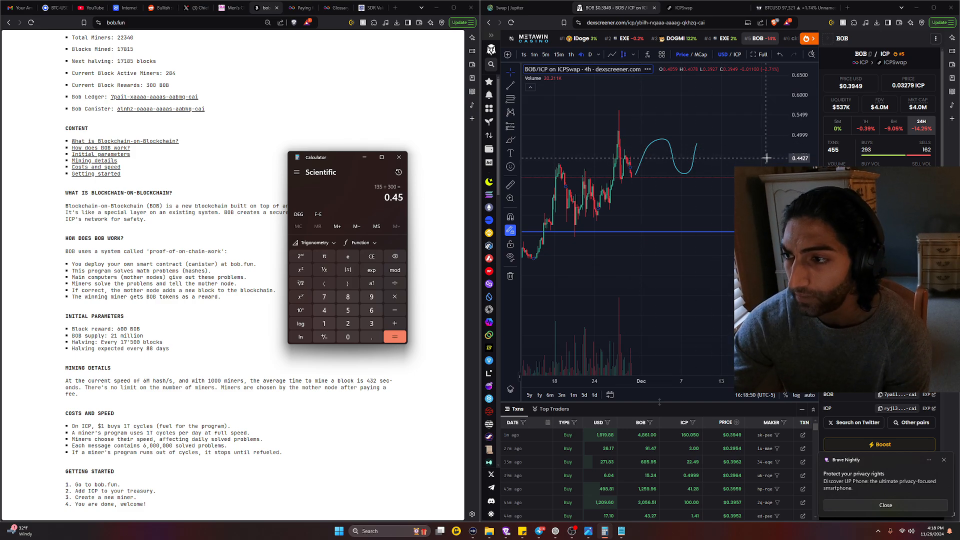
pyautogui.moveTo(722, 133)
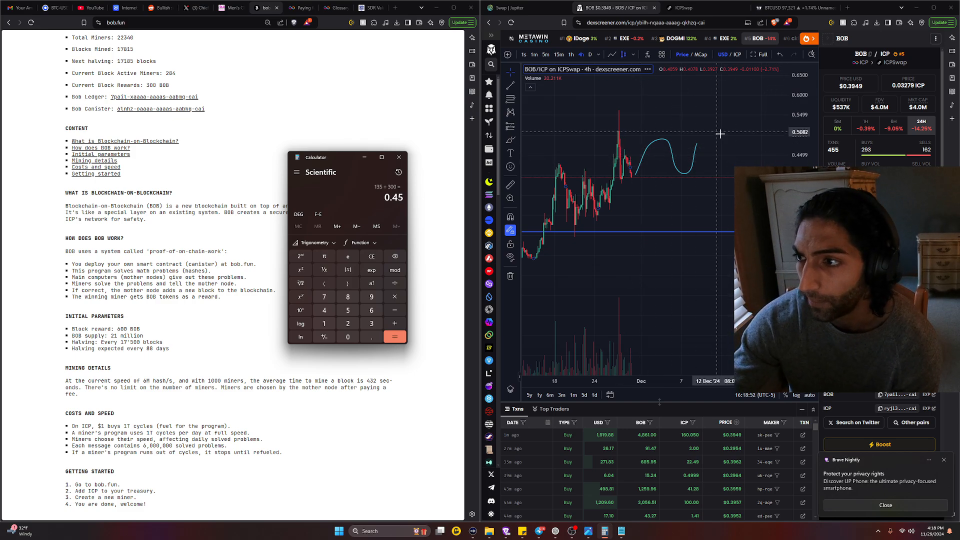
pyautogui.moveTo(765, 159)
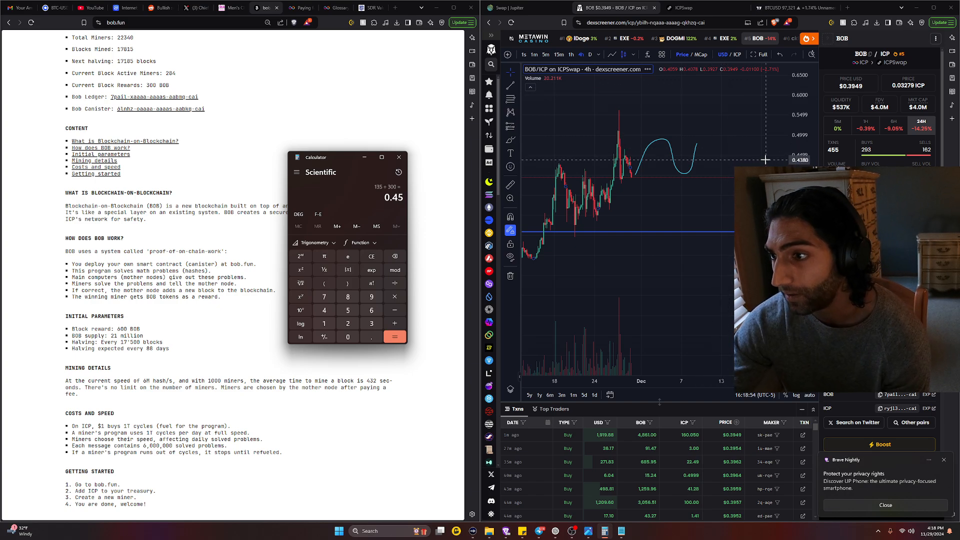
pyautogui.moveTo(606, 154)
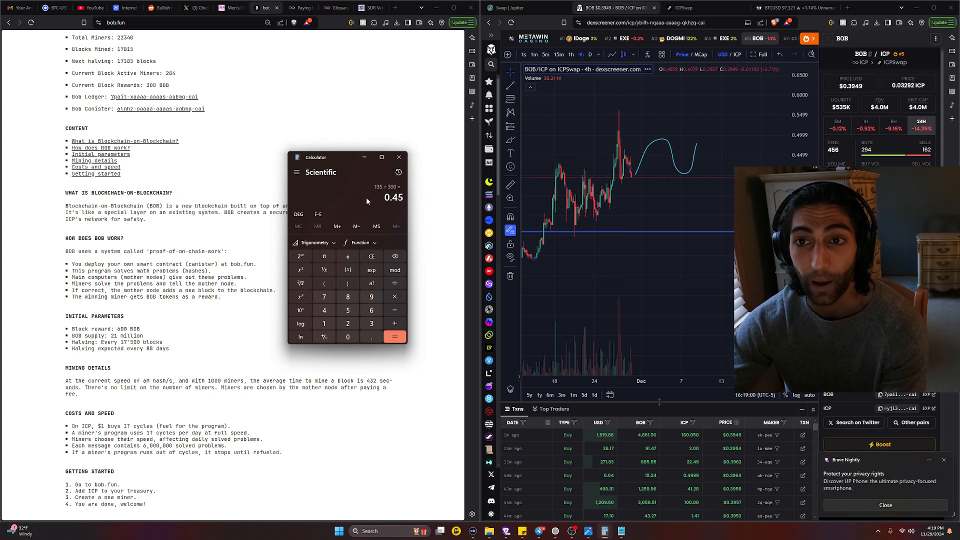
# Step: Reread the X mining-cost post, then return to the bob.fun documentation showing 17,816 blocks mined
pyautogui.click(174, 8)
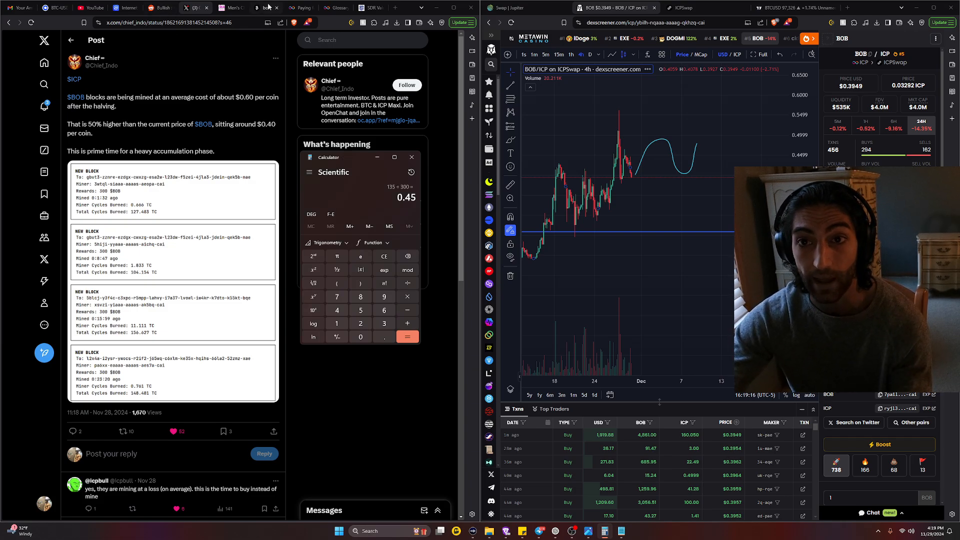
pyautogui.click(263, 8)
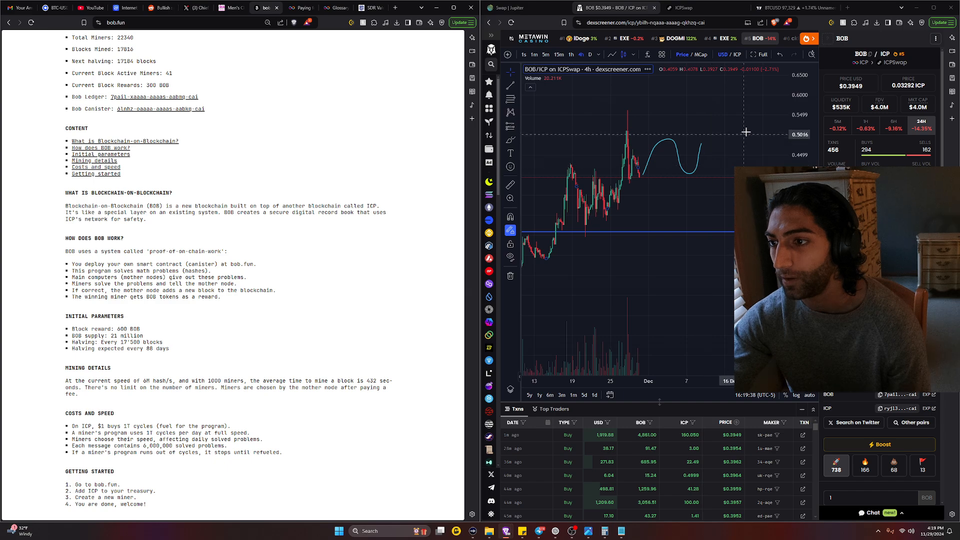
# Step: Focus the DEX Screener chart before bringing up the IMF SDR exchange-rate table
pyautogui.click(604, 530)
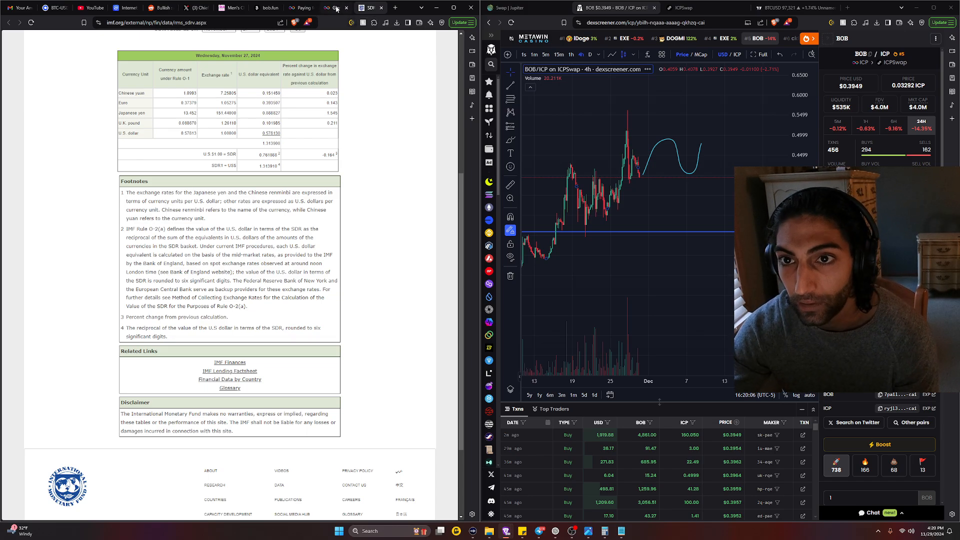
# Step: Check bob.fun's '$1 buys 17 cycles' line, then revisit the X mining-cost post
pyautogui.click(260, 8)
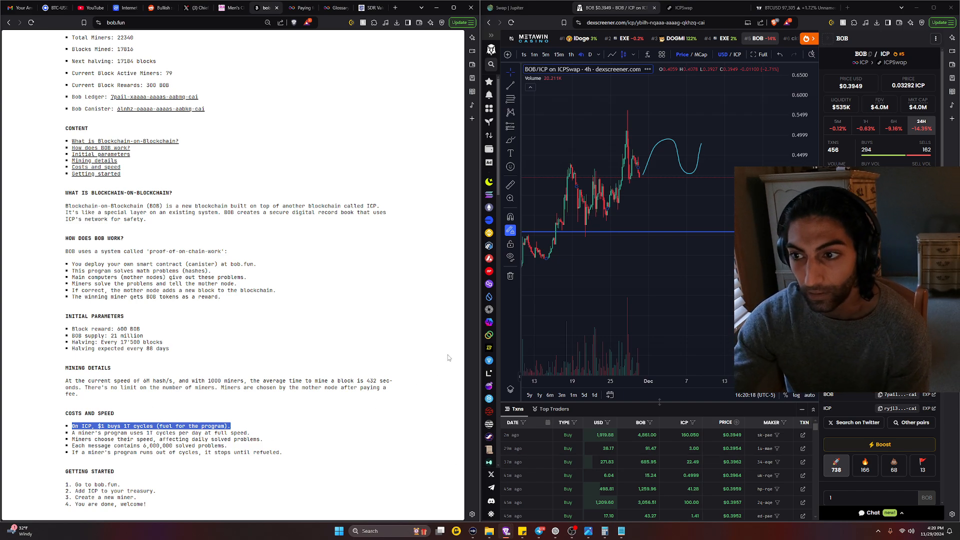
pyautogui.moveTo(278, 41)
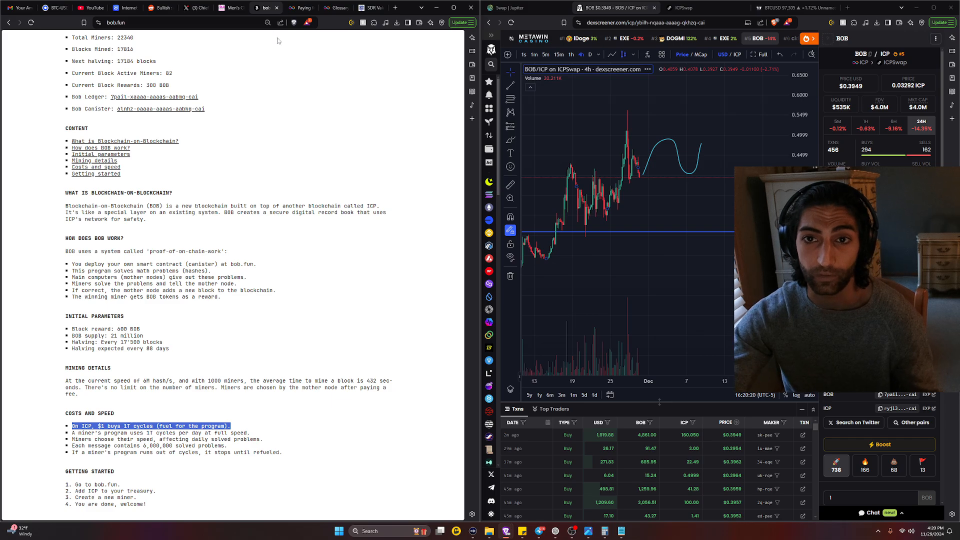
pyautogui.click(176, 8)
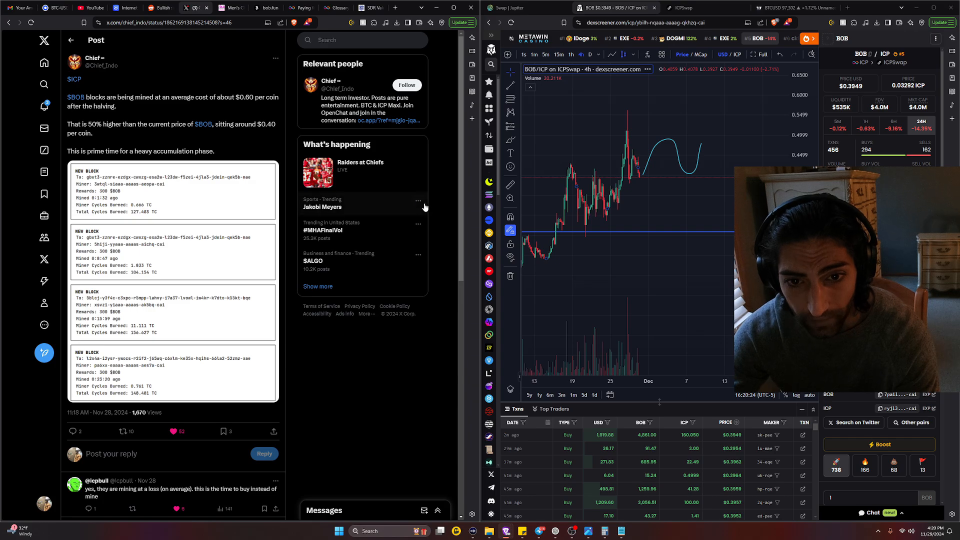
pyautogui.click(334, 8)
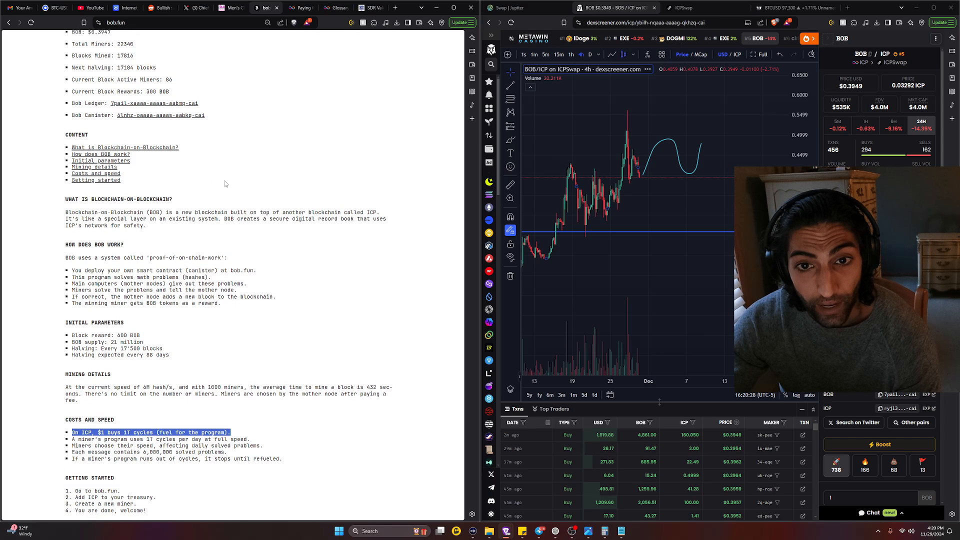
# Step: Using the BOB halving schedule image, divide 135 by the 18.75 reward to get 7.2, then close the image
pyautogui.click(182, 87)
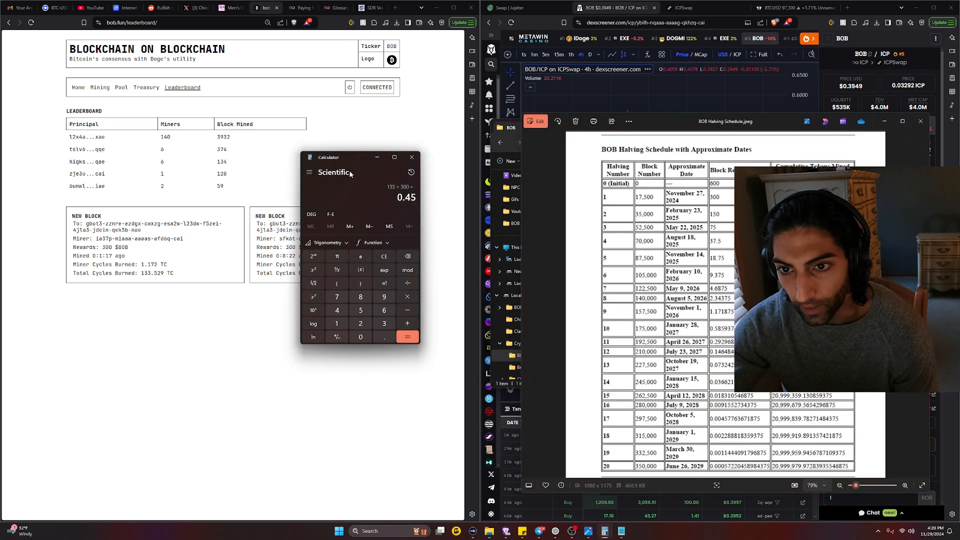
pyautogui.click(384, 256)
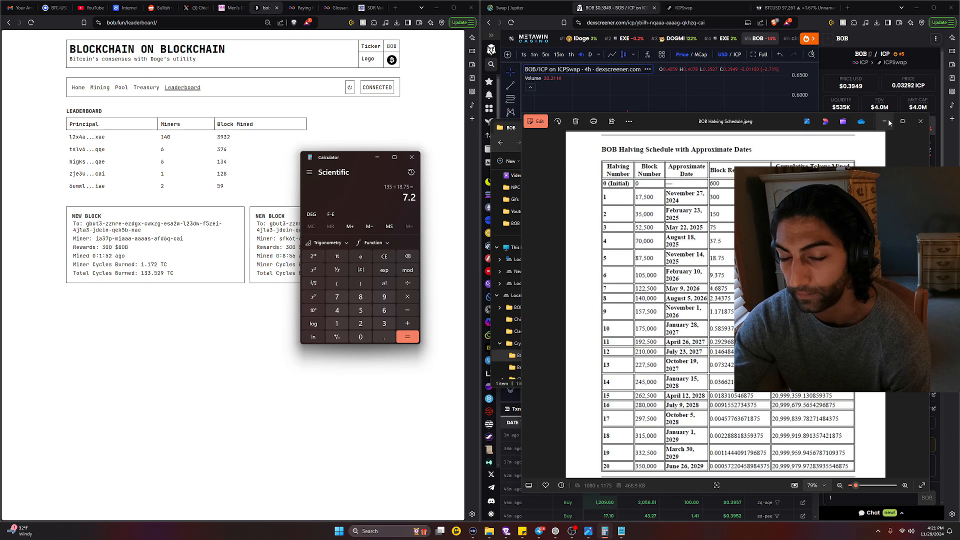
pyautogui.click(920, 121)
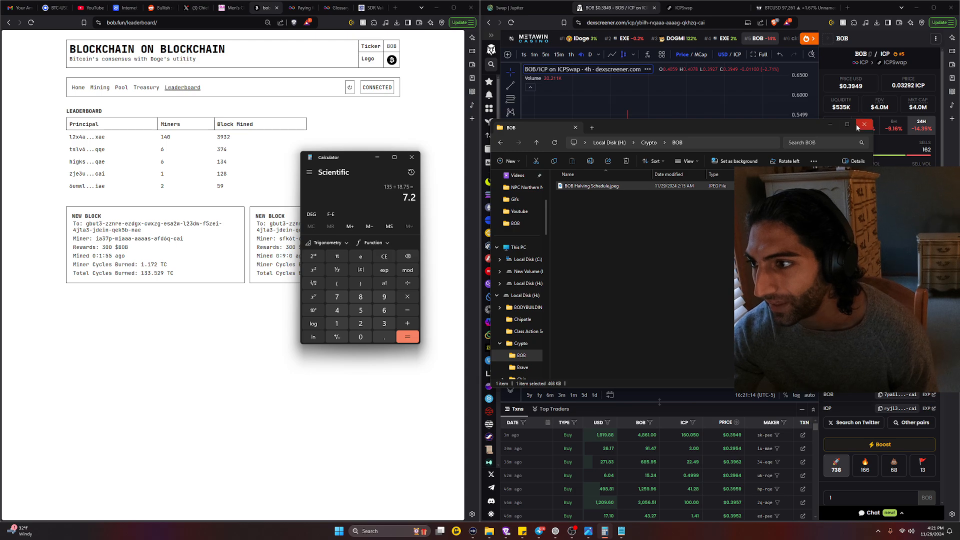
pyautogui.moveTo(830, 124)
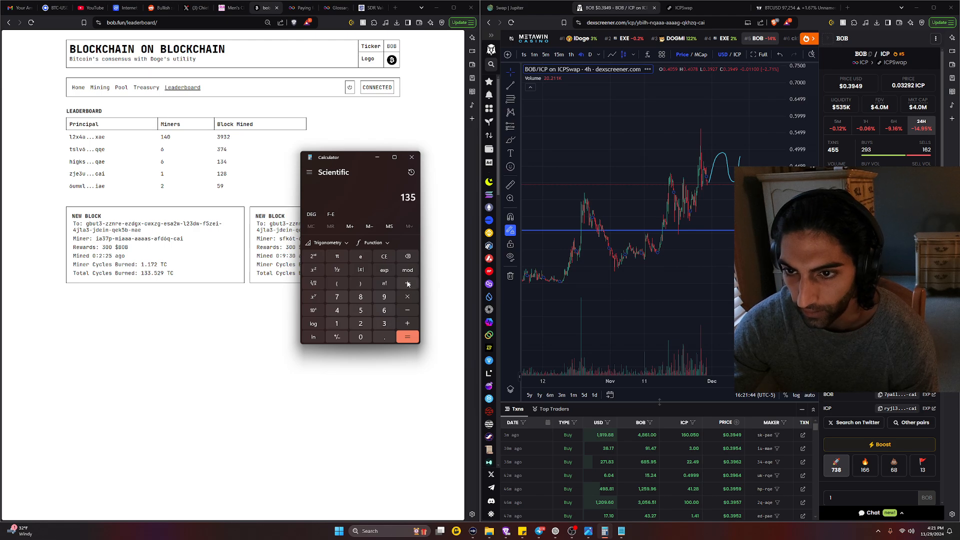
# Step: Work out 182.25 ÷ 18.75 = 9.72 per coin
pyautogui.click(407, 283)
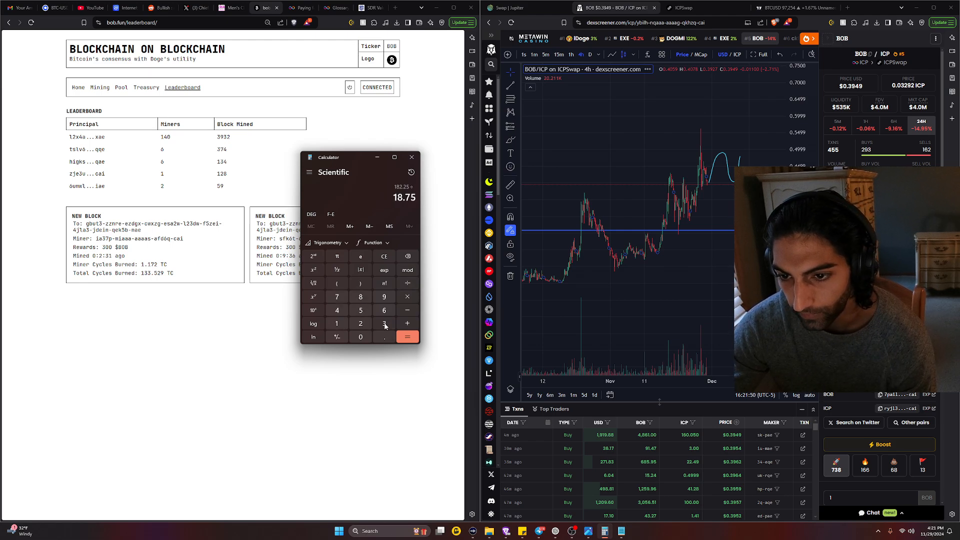
pyautogui.click(407, 337)
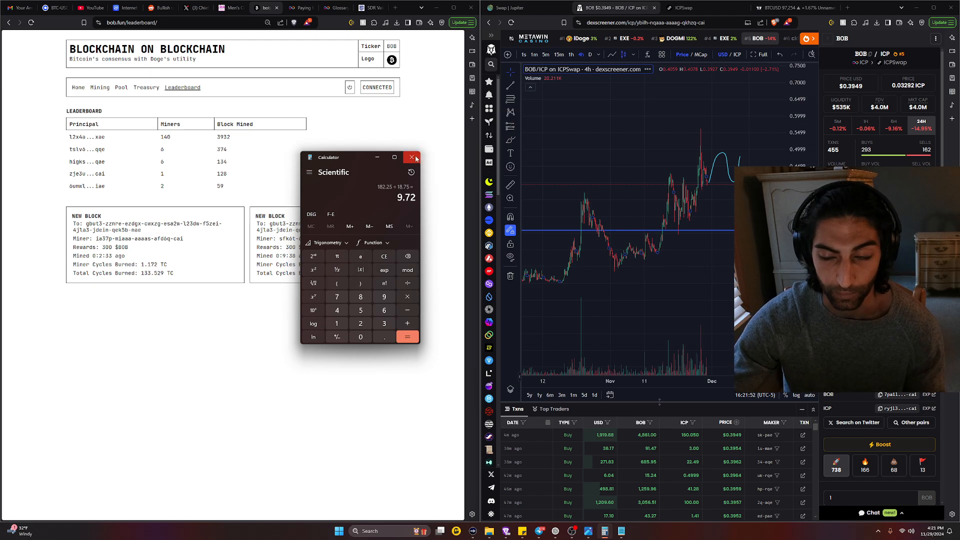
# Step: Close Calculator ahead of viewing the TradingView BTCUSD daily chart
pyautogui.click(412, 157)
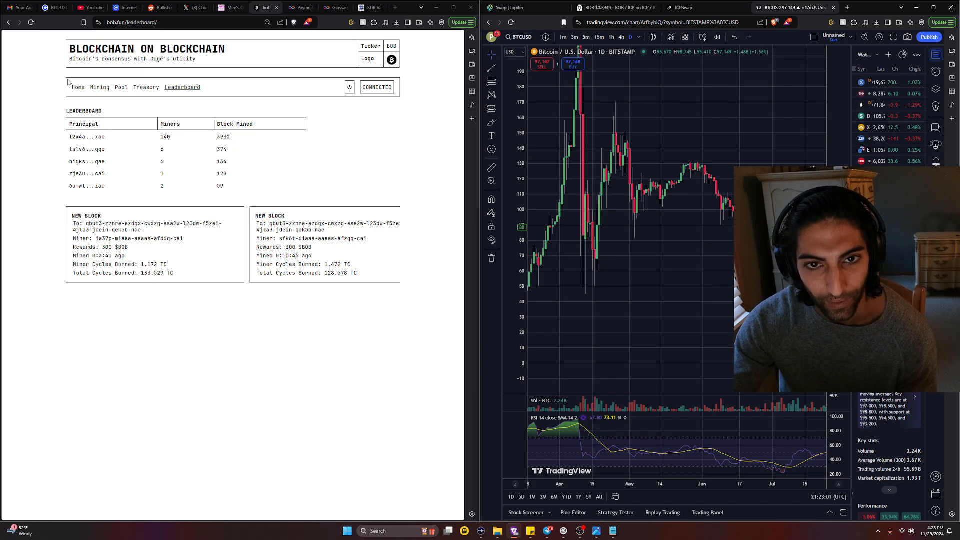
# Step: Return to the bob.fun leaderboard via the Home page
pyautogui.click(77, 88)
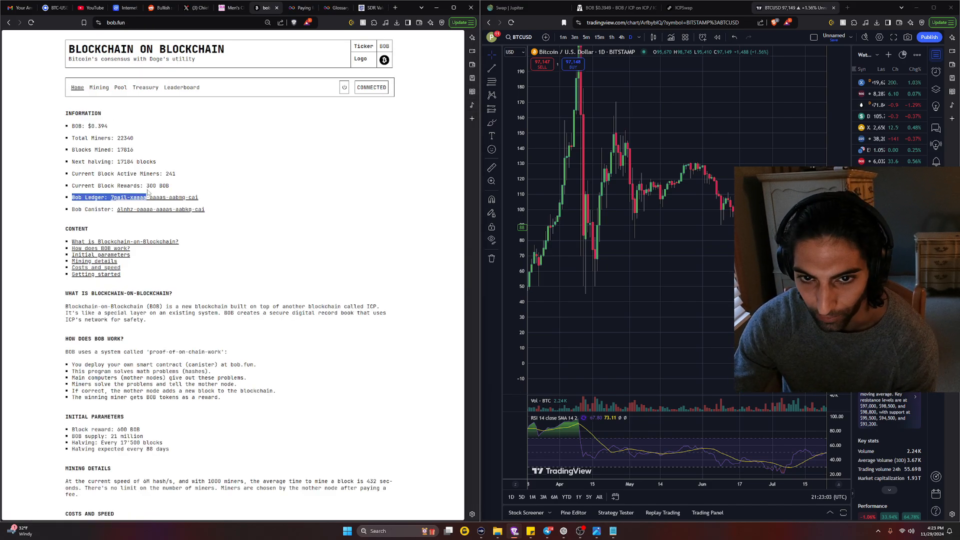
pyautogui.click(182, 88)
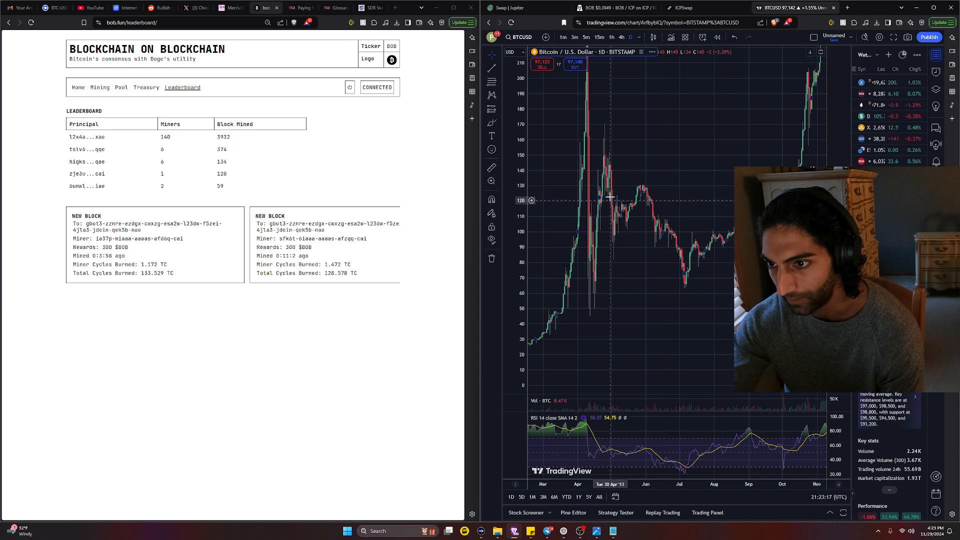
pyautogui.moveTo(590, 284)
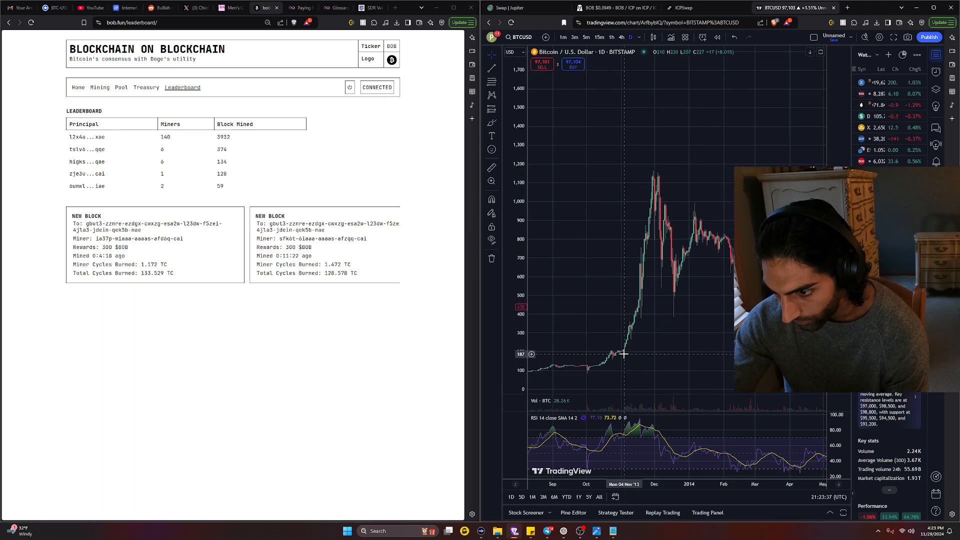
pyautogui.moveTo(647, 282)
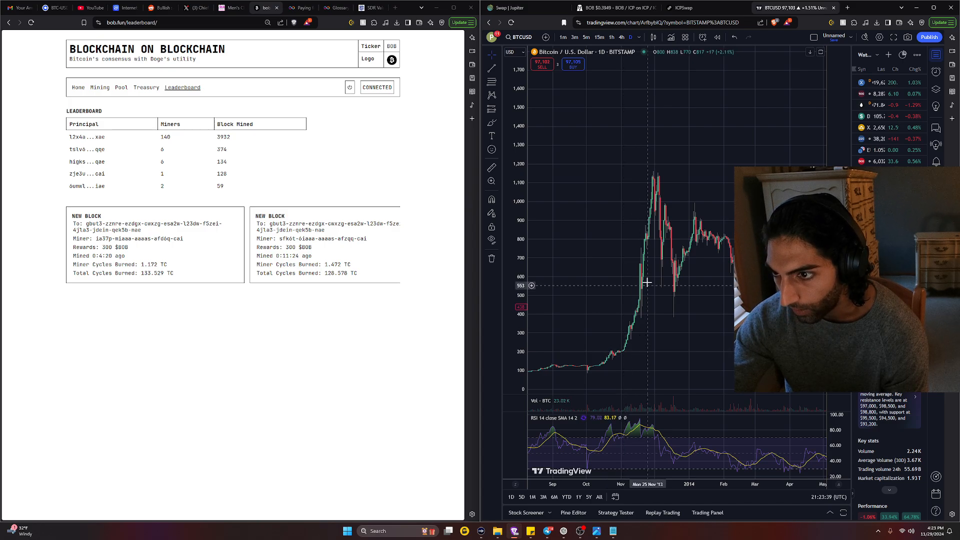
pyautogui.moveTo(652, 266)
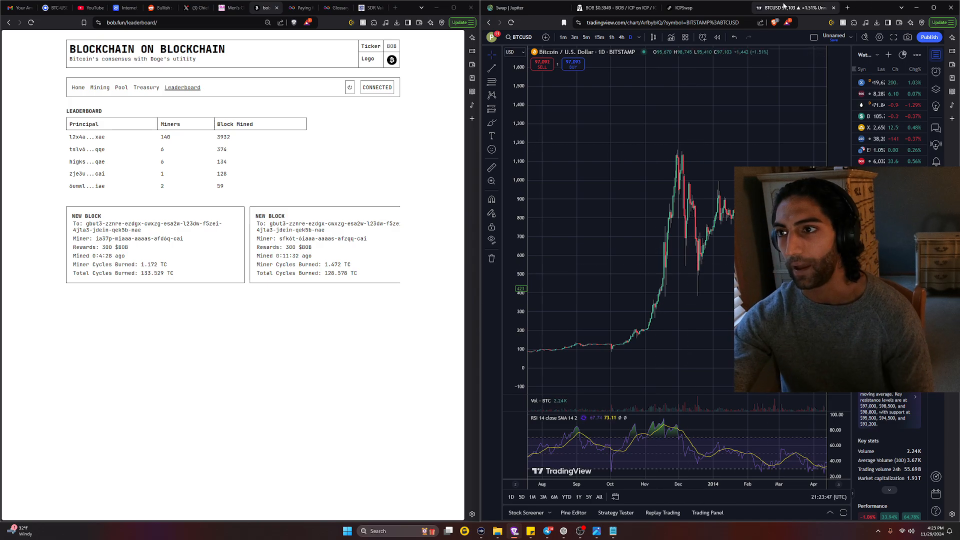
# Step: Switch back to the DEX Screener BOB/ICP chart tab with the hand-drawn wave
pyautogui.click(620, 8)
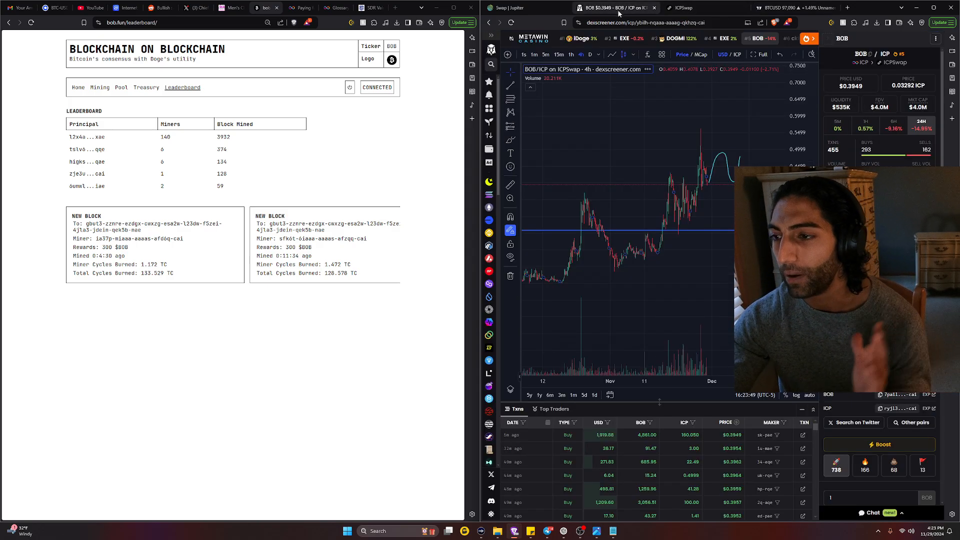
pyautogui.moveTo(730, 172)
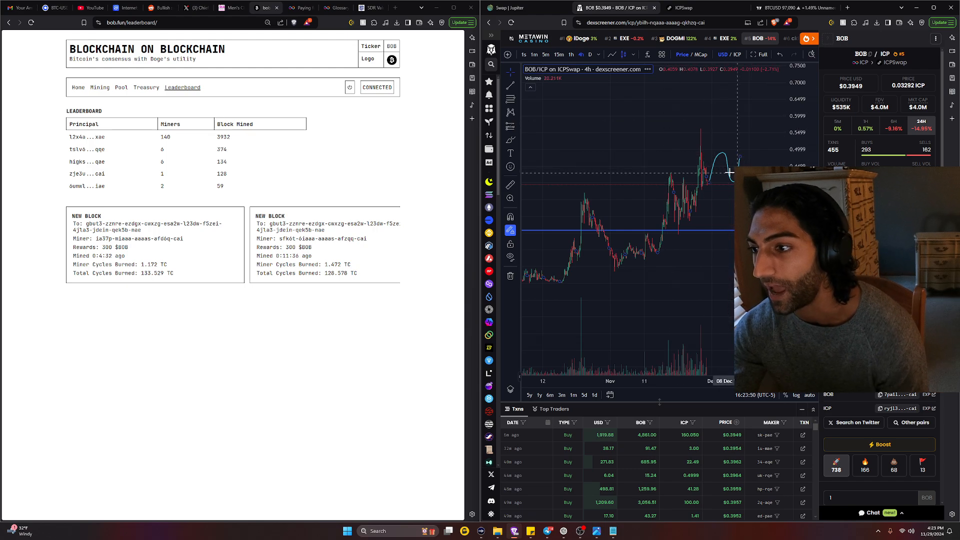
pyautogui.moveTo(654, 175)
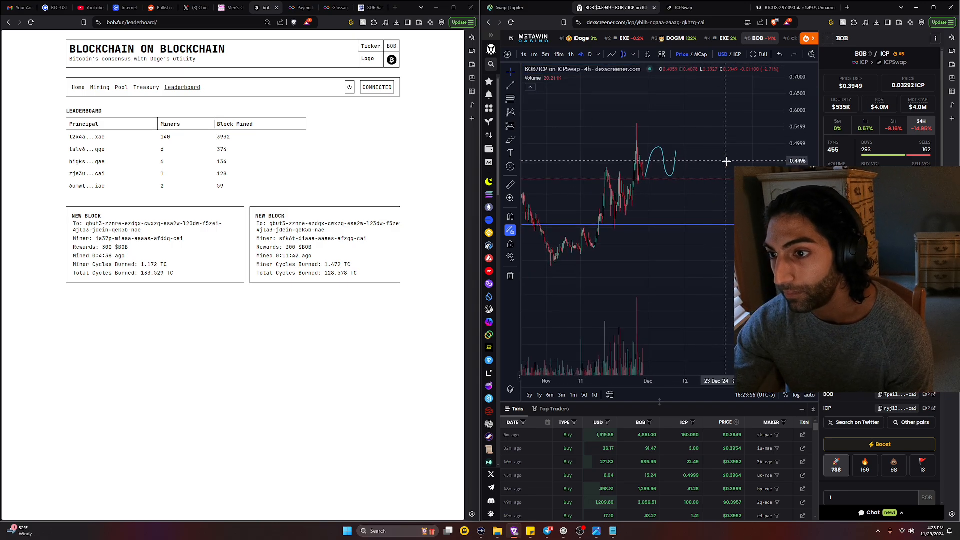
pyautogui.moveTo(730, 150)
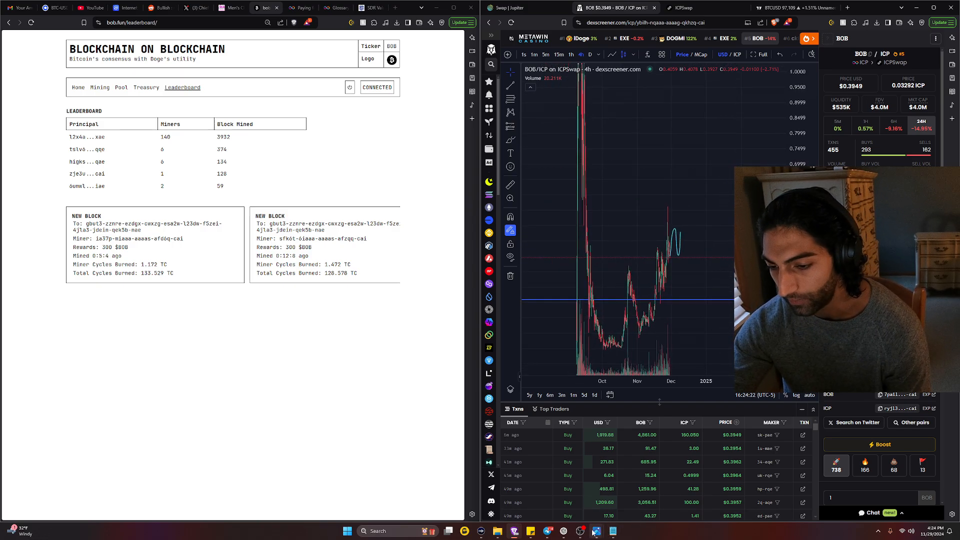
# Step: Bring up the halving schedule image, launch Calculator and enter 135 ÷ 75
pyautogui.click(595, 530)
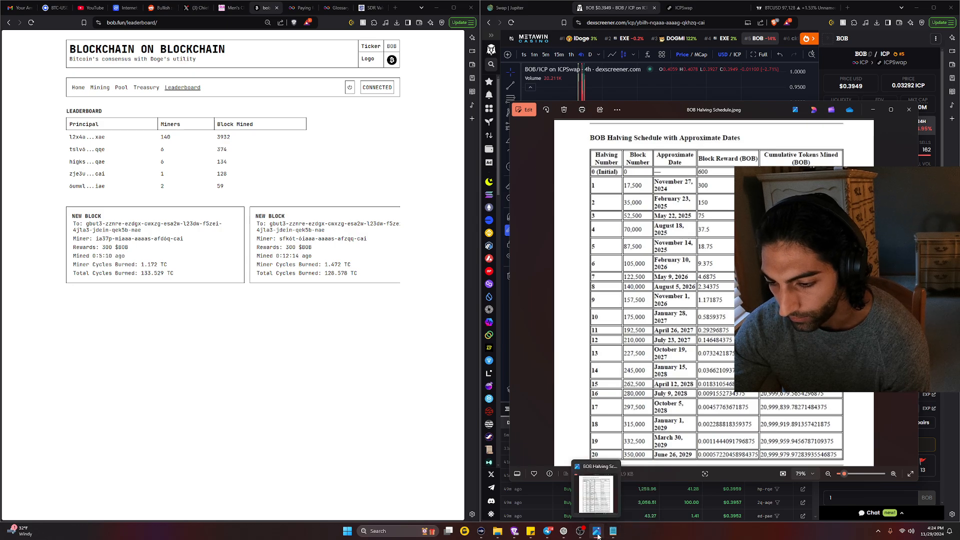
pyautogui.write('chatGPT')
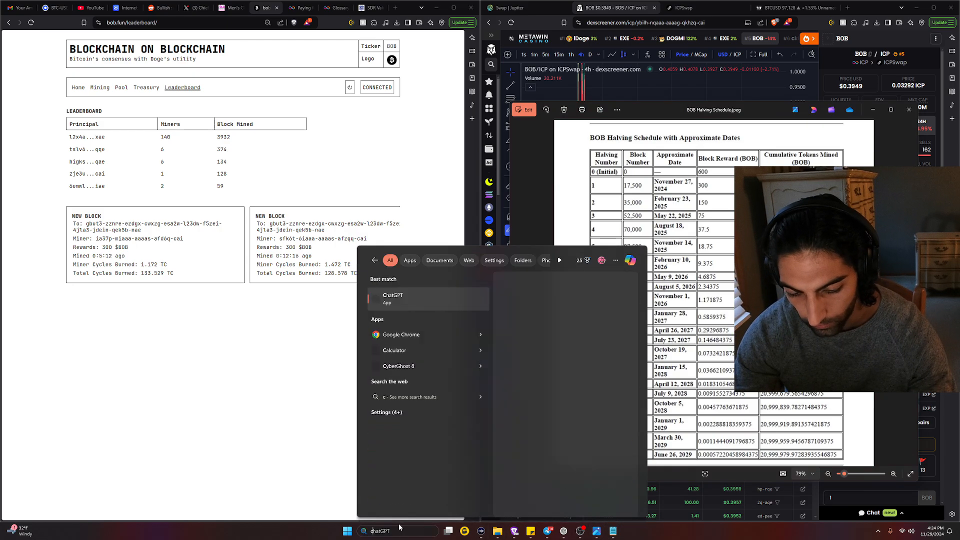
pyautogui.click(394, 350)
pyautogui.write('135')
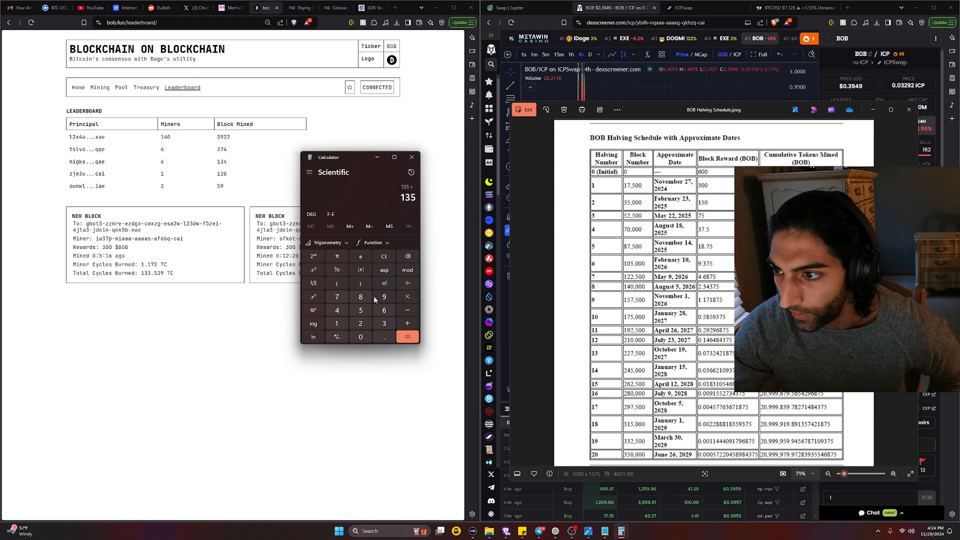
pyautogui.click(408, 336)
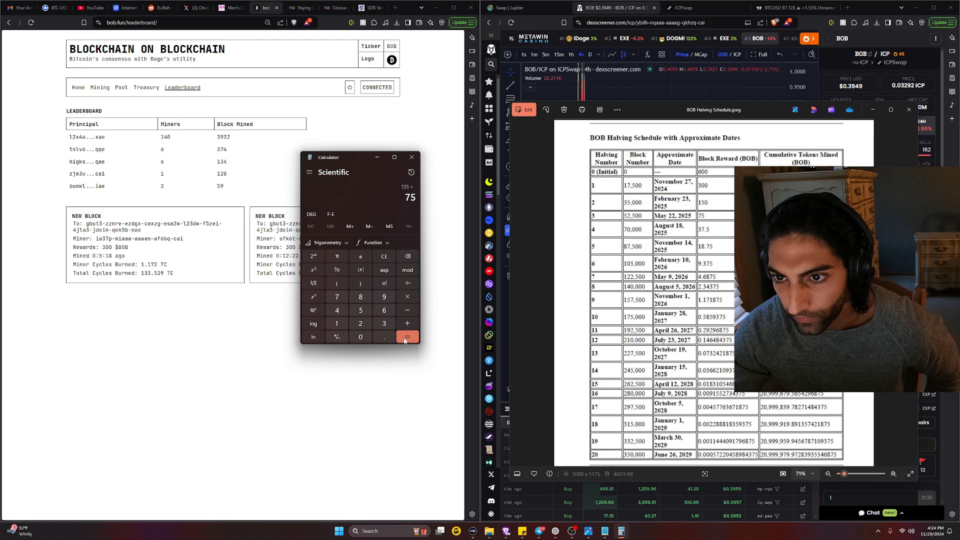
# Step: Compute 135 ÷ 75 = 1.8 in Calculator
pyautogui.click(407, 336)
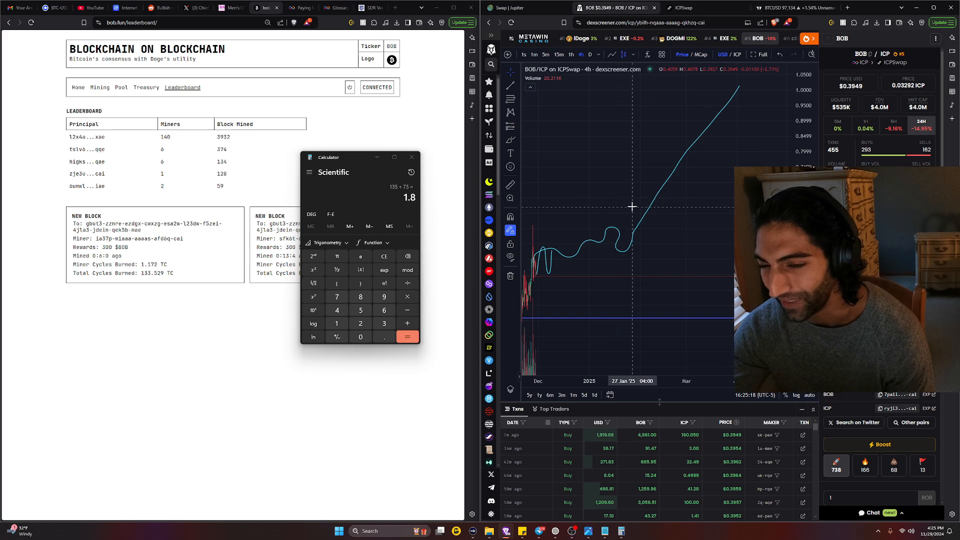
pyautogui.moveTo(438, 184)
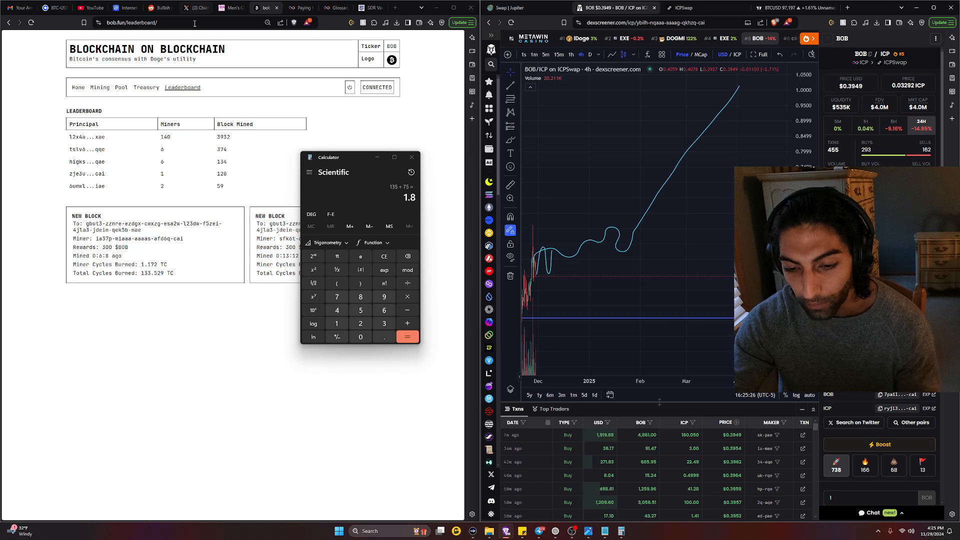
pyautogui.moveTo(300, 8)
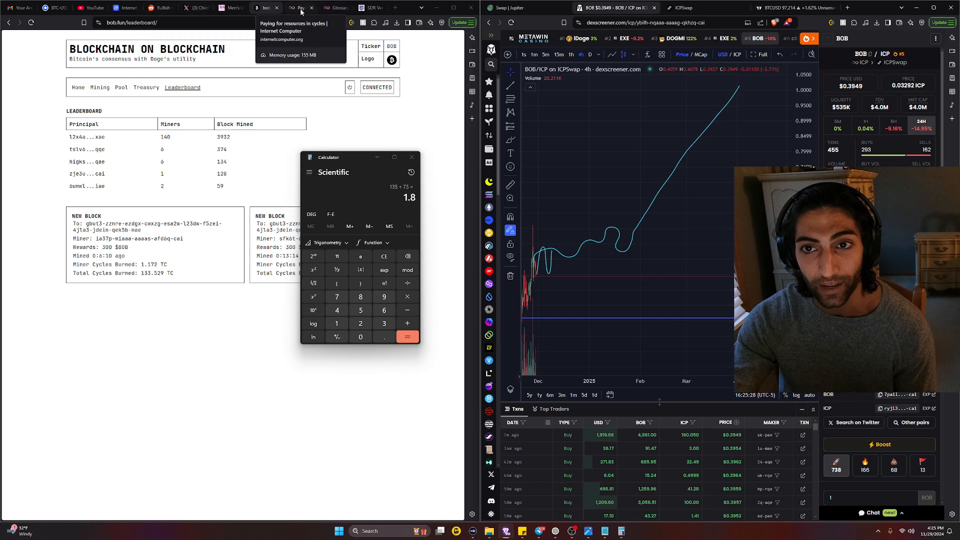
# Step: Switch Brave's left window to the X post about BOB's $0.60 per-coin mining cost
pyautogui.click(333, 8)
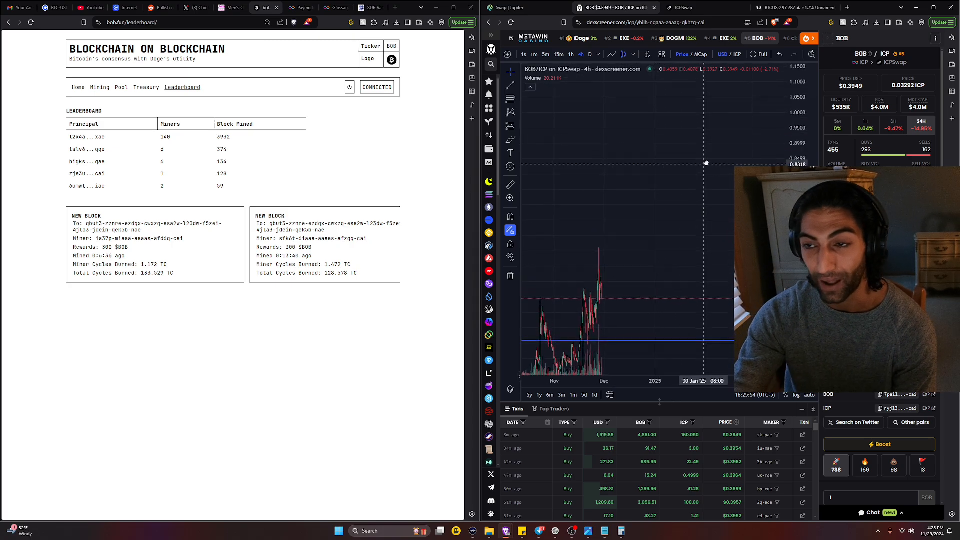
pyautogui.click(620, 531)
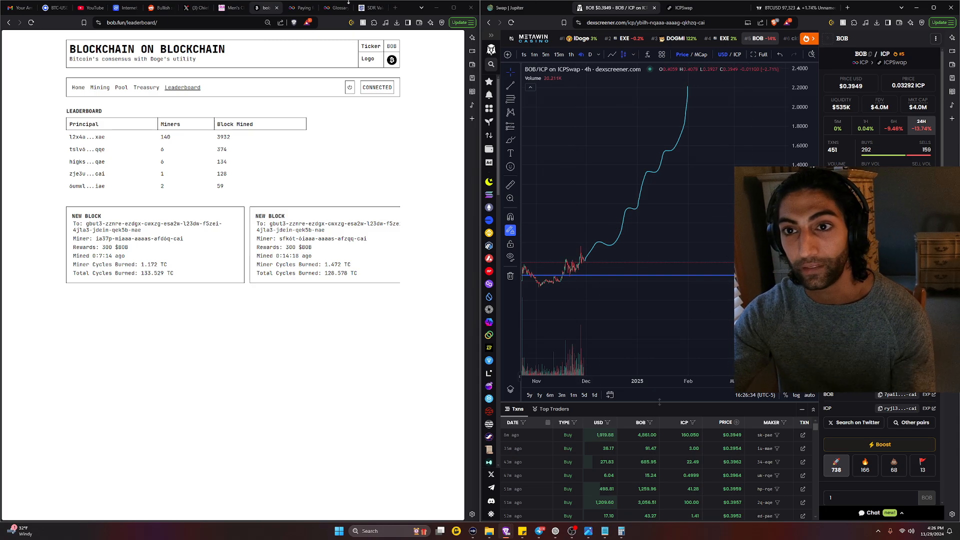
pyautogui.click(182, 8)
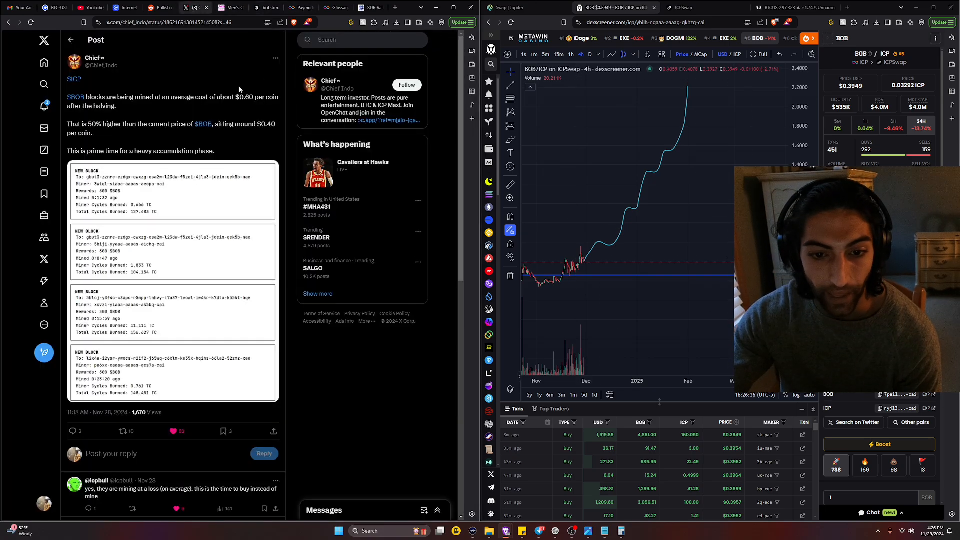
pyautogui.moveTo(401, 110)
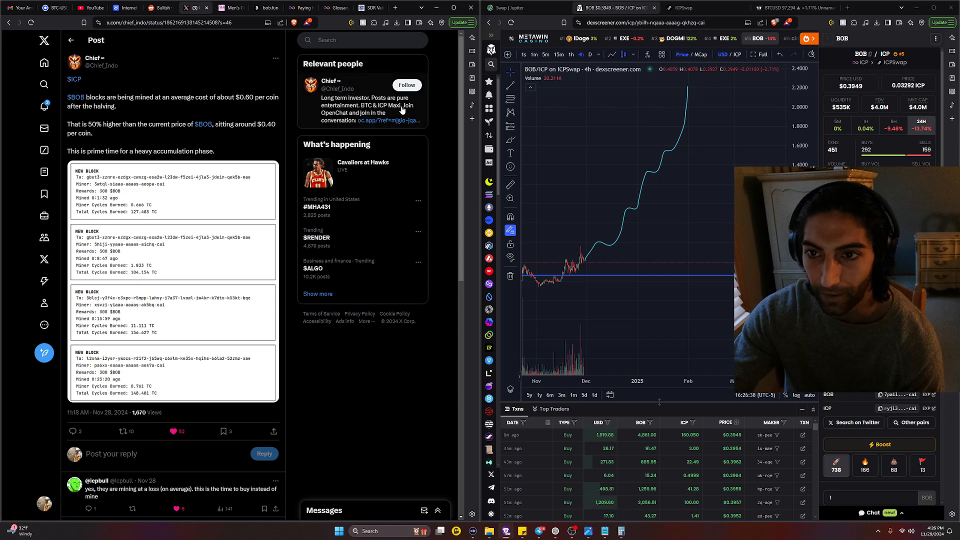